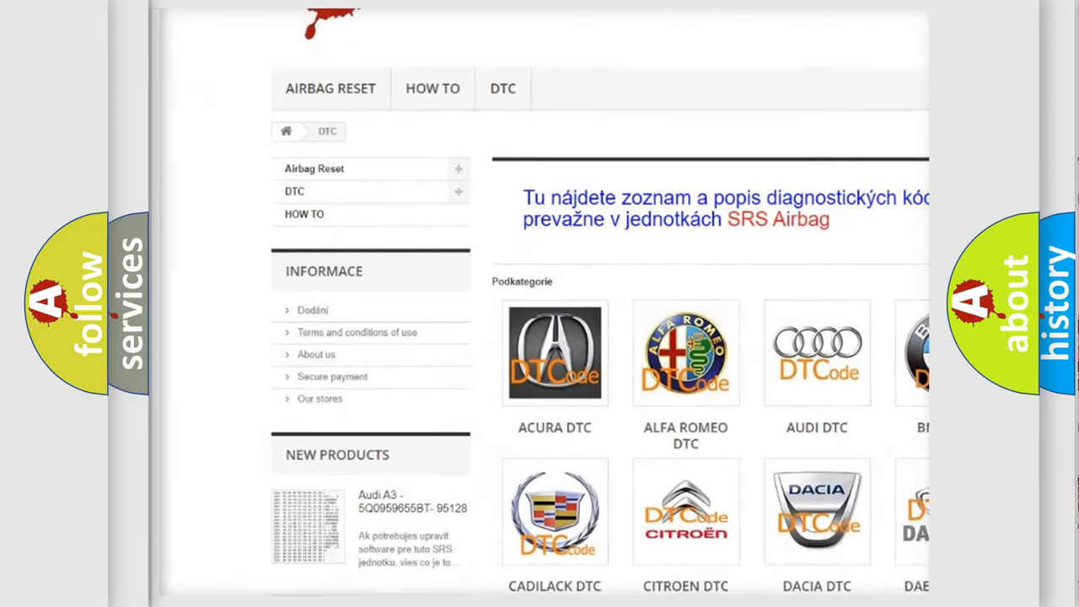
scroll("down", 3)
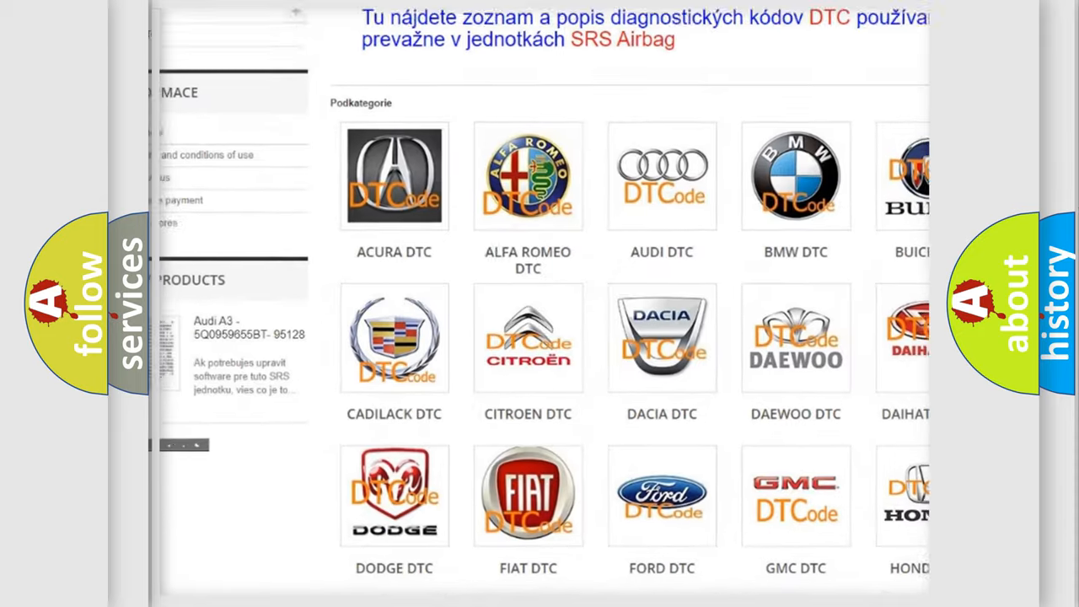
scroll("down", 3)
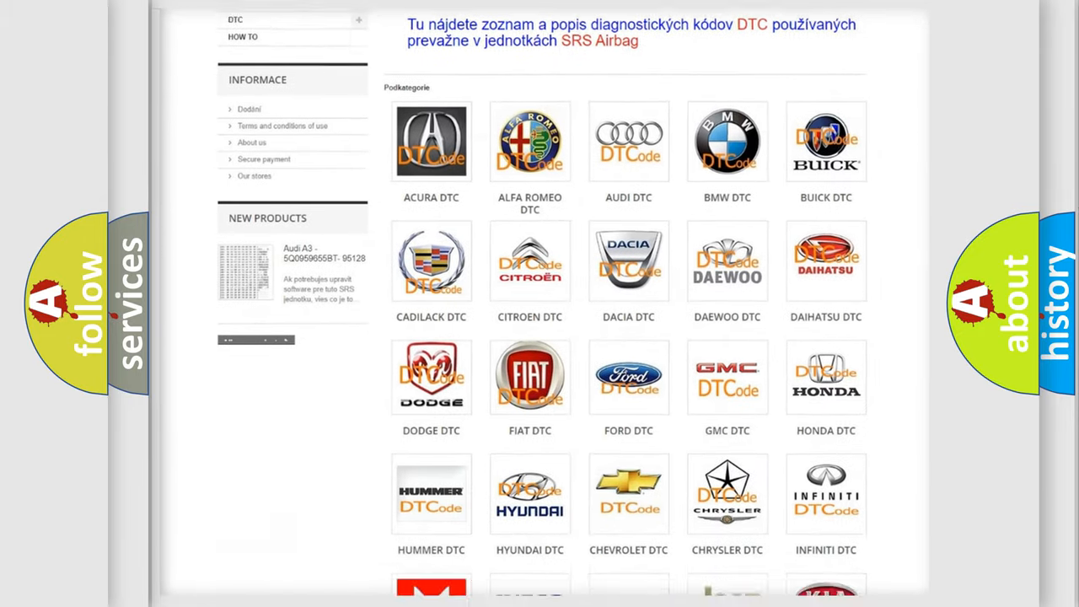
scroll("down", 3)
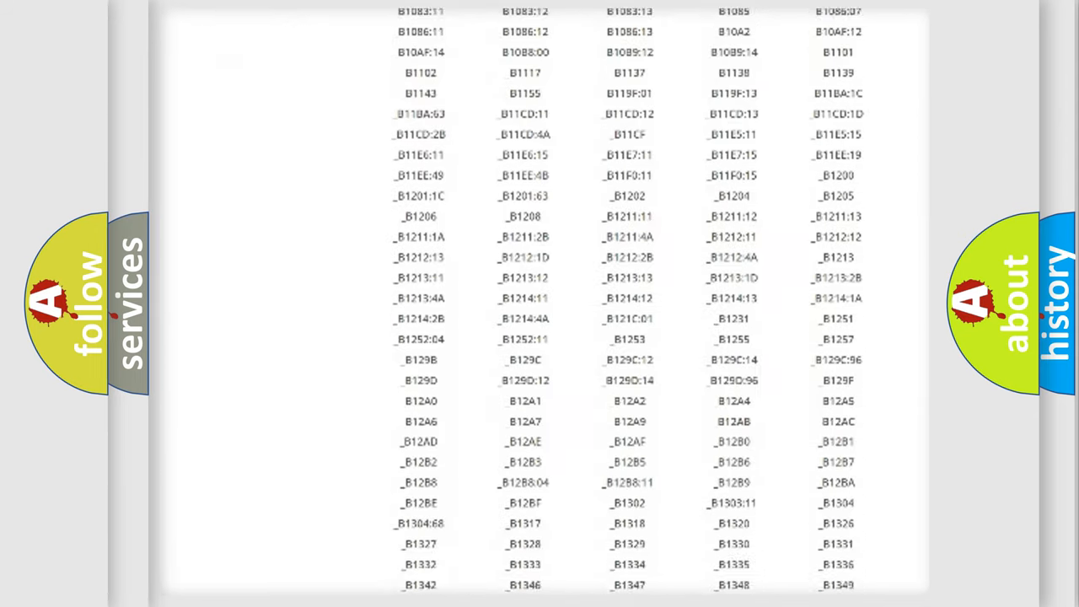
scroll("down", 3)
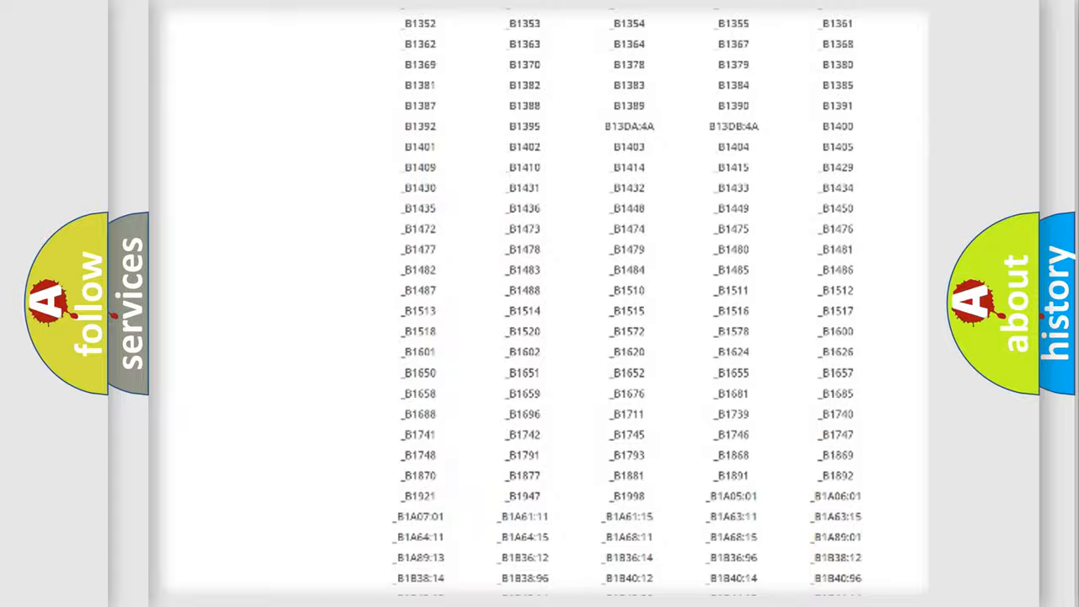
scroll("up", 3)
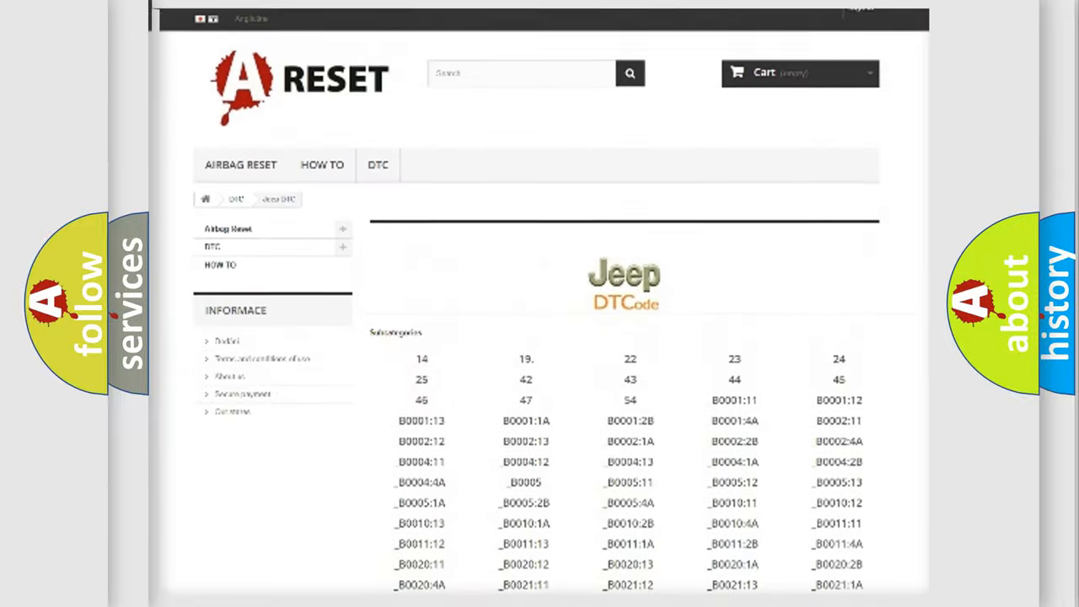